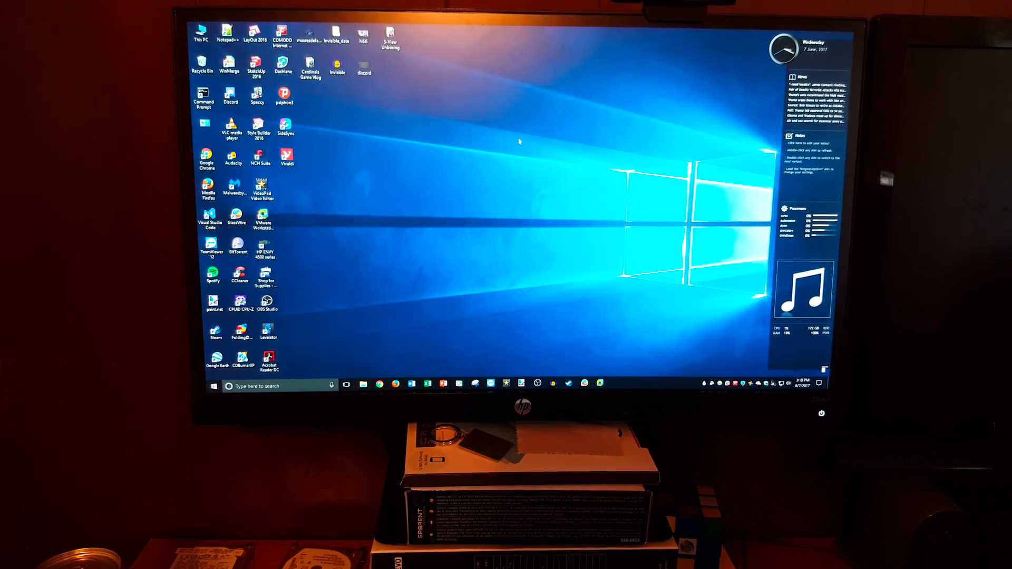
- Show the Start menu power options Sleep, Hibernate, Shut down and Restart
{"action": "left_click", "coordinate": [212, 385]}
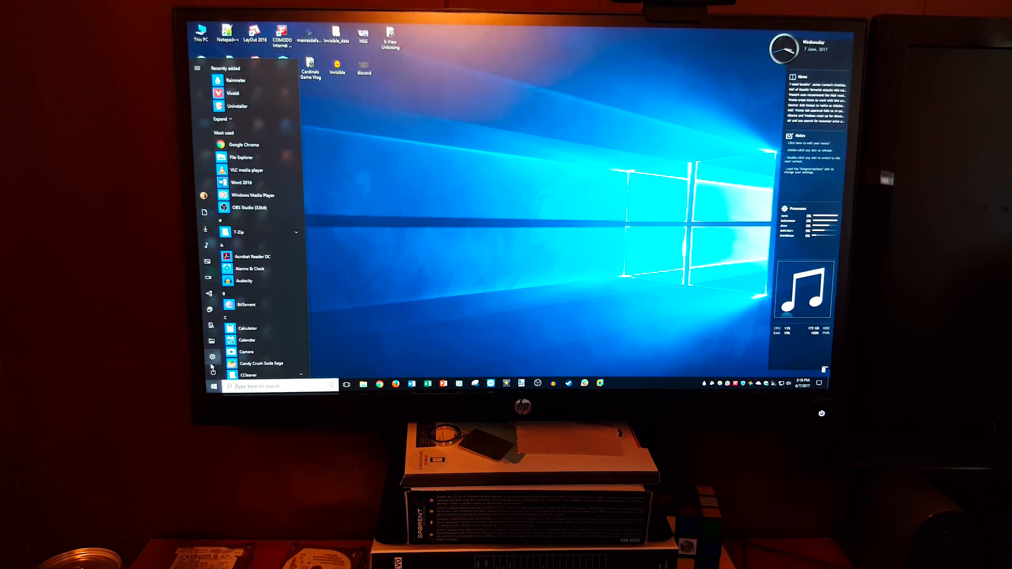
{"action": "left_click", "coordinate": [213, 357]}
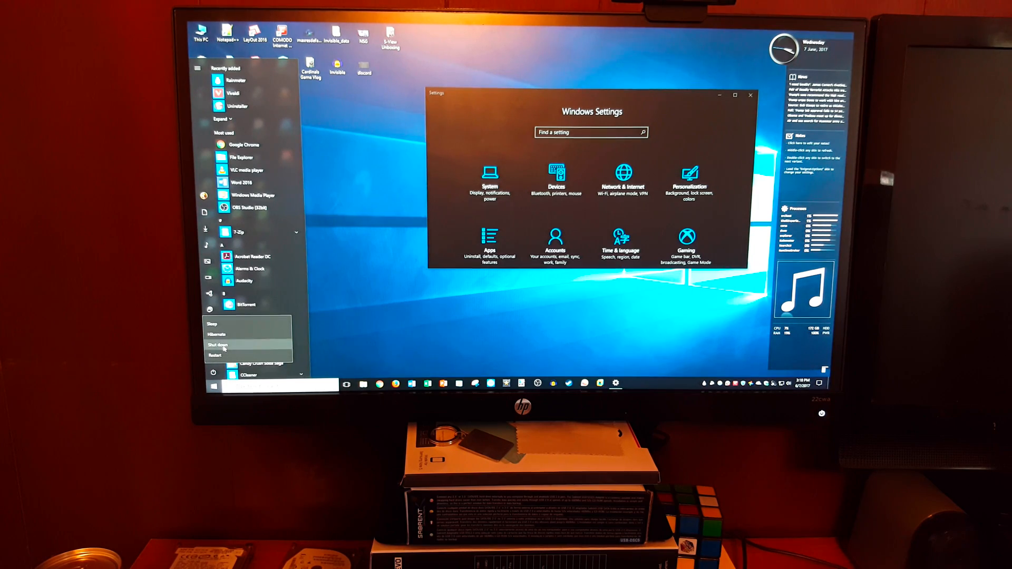
{"action": "mouse_move", "coordinate": [223, 355]}
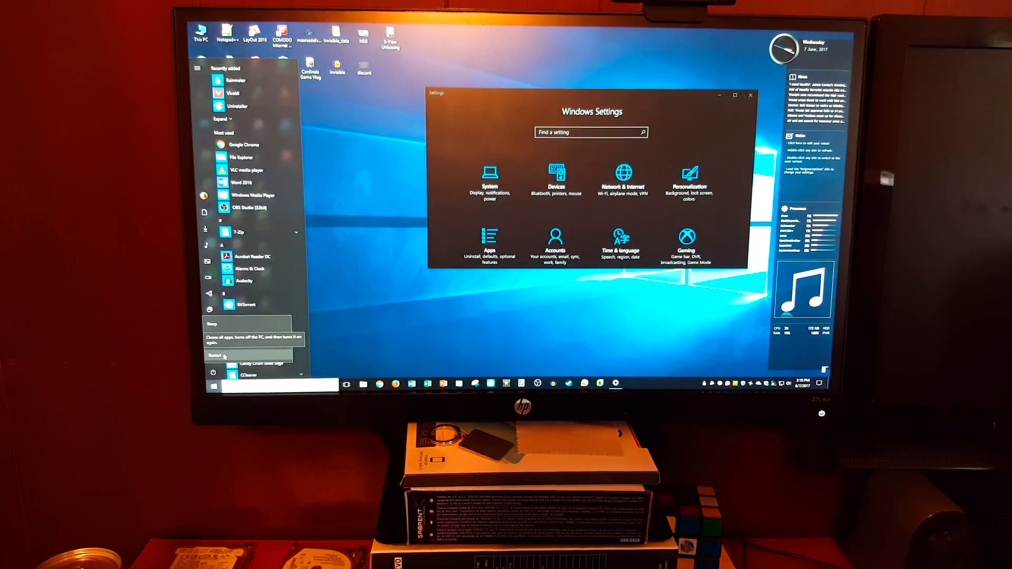